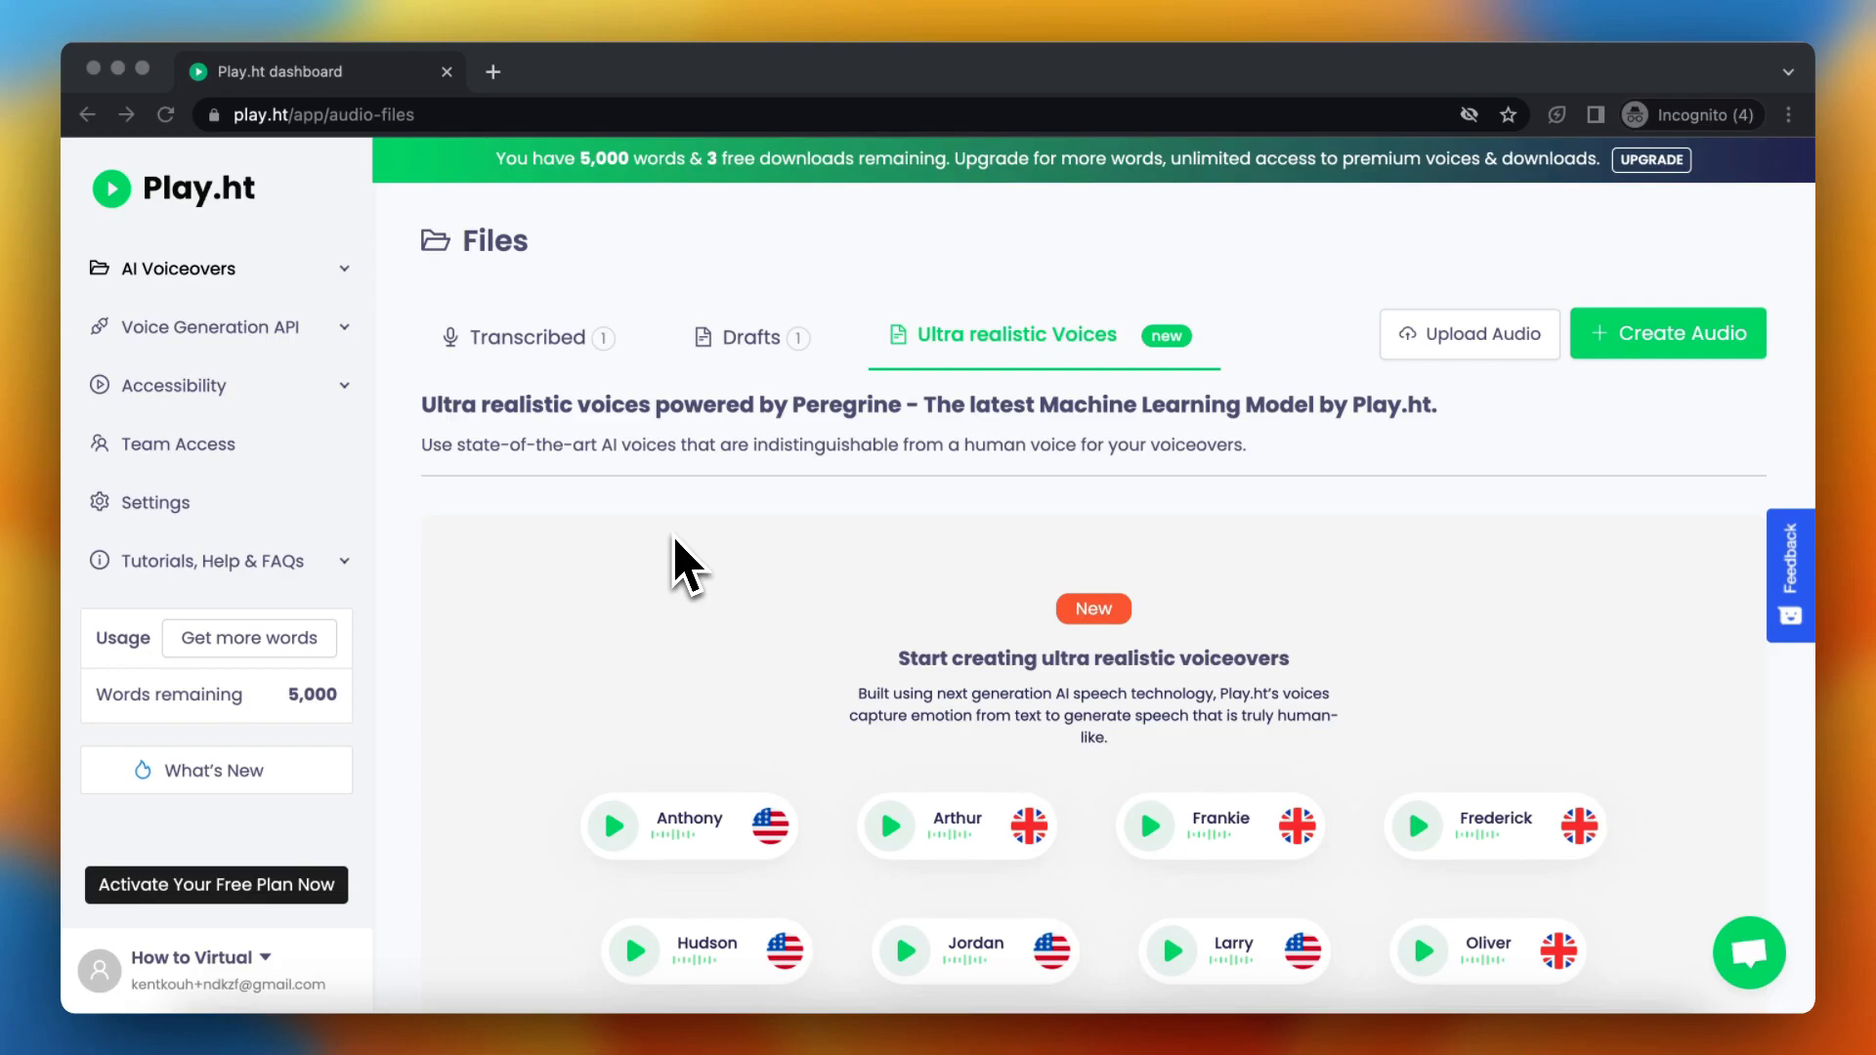
{"action": "mouse_move", "coordinate": [1681, 413]}
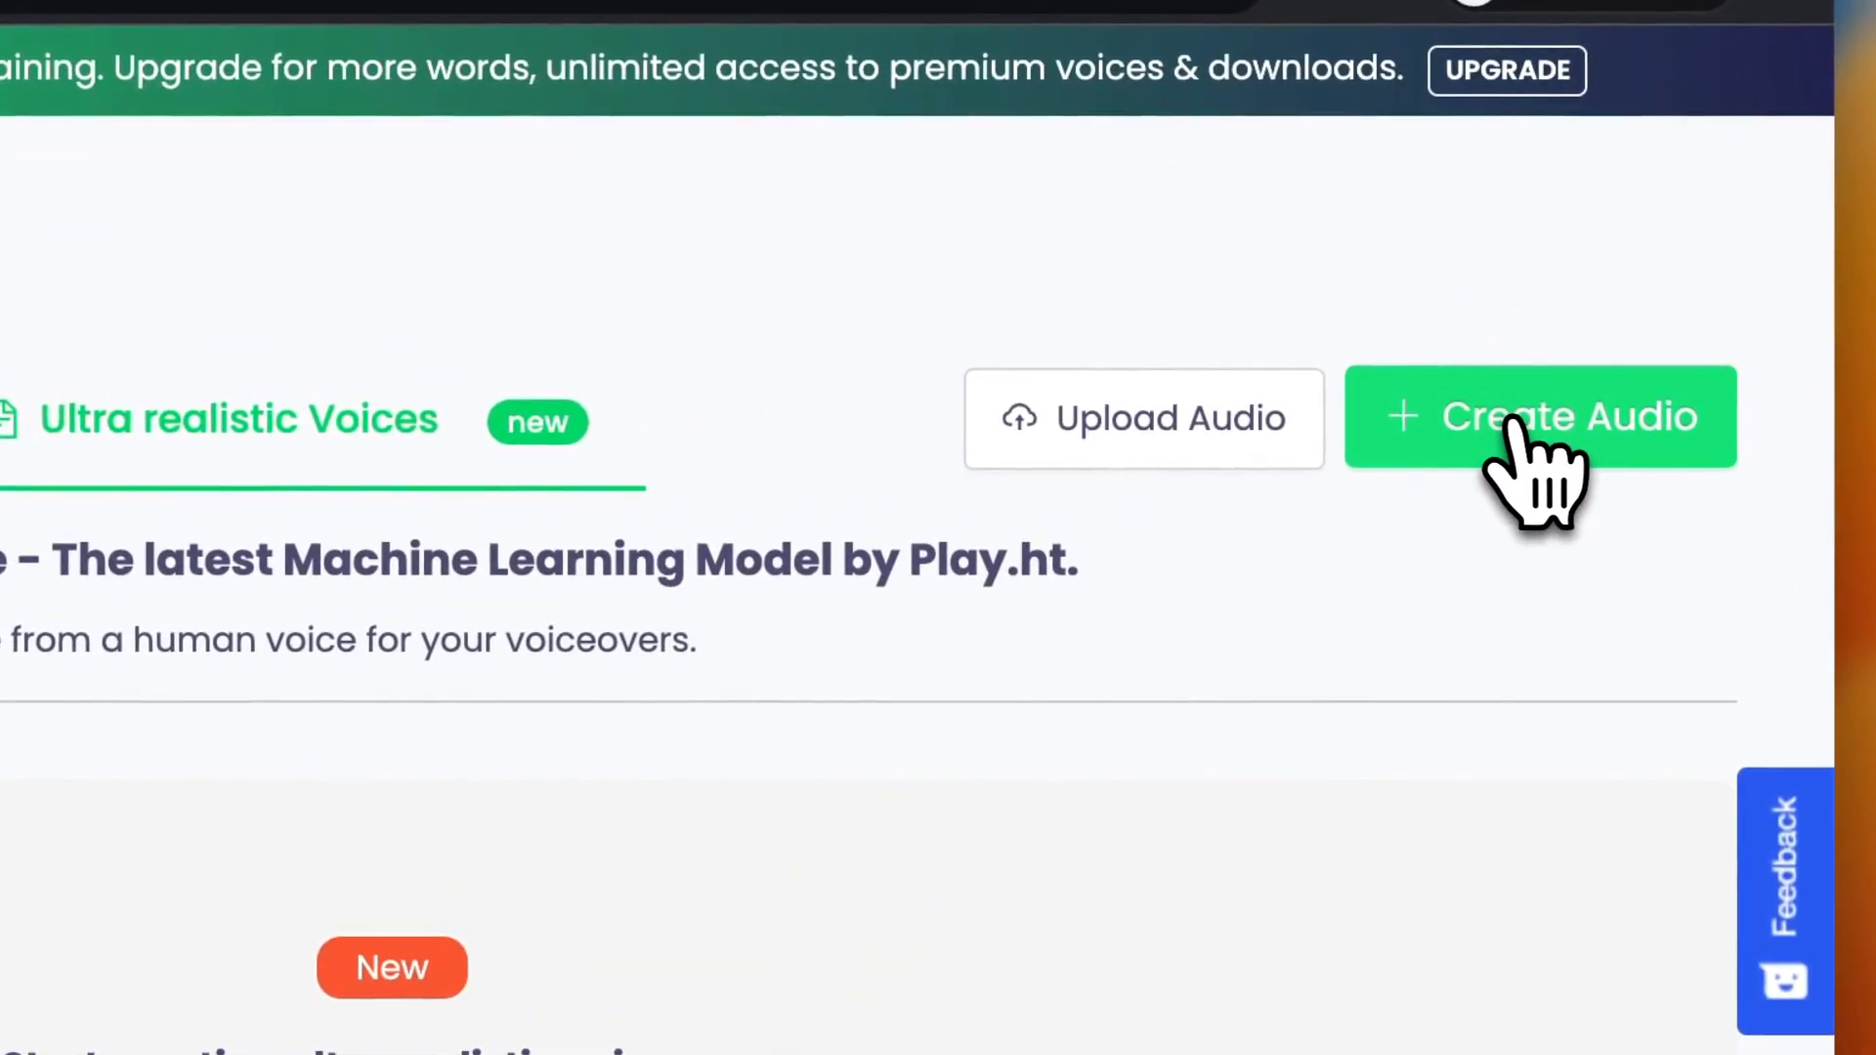
Step: Start a new audio file from the Files page with Create Audio
{"action": "left_click", "coordinate": [1540, 417]}
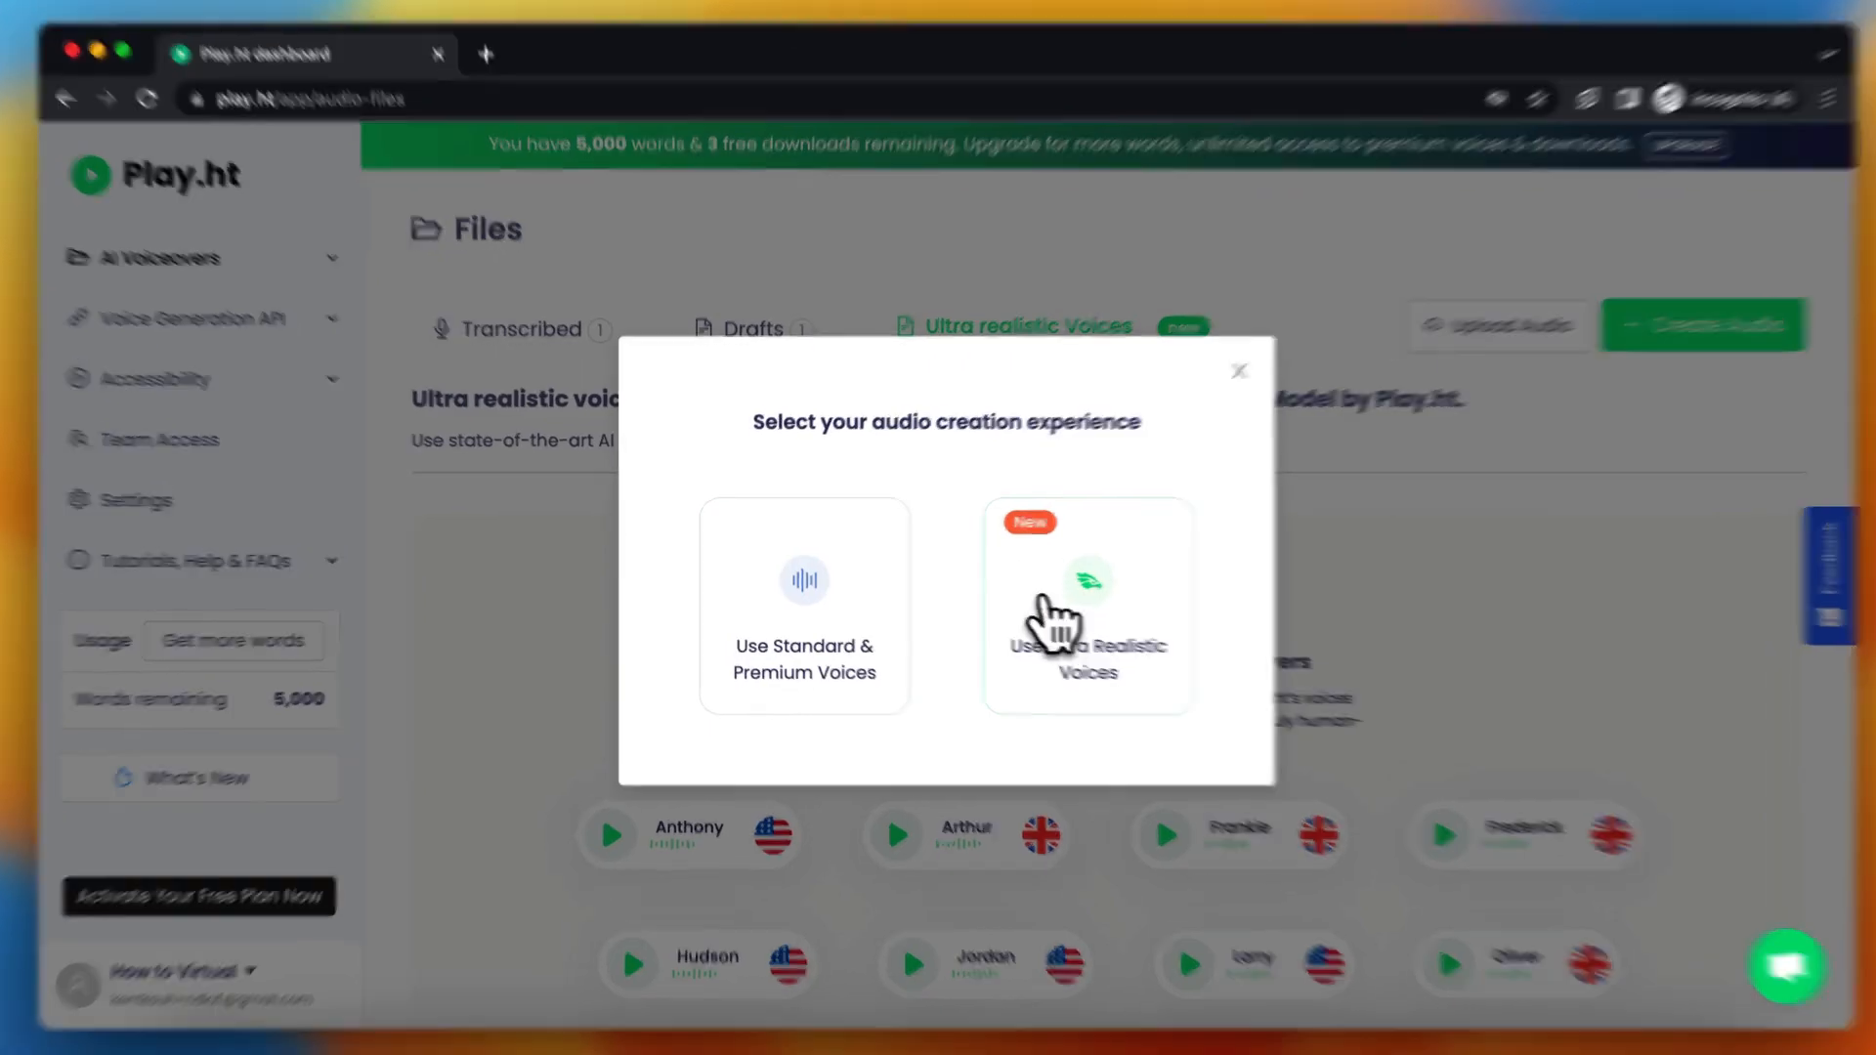
Step: Choose ultra realistic voices and have Larry read "If you read this, please subscribe to the channel!"
{"action": "left_click", "coordinate": [1087, 604]}
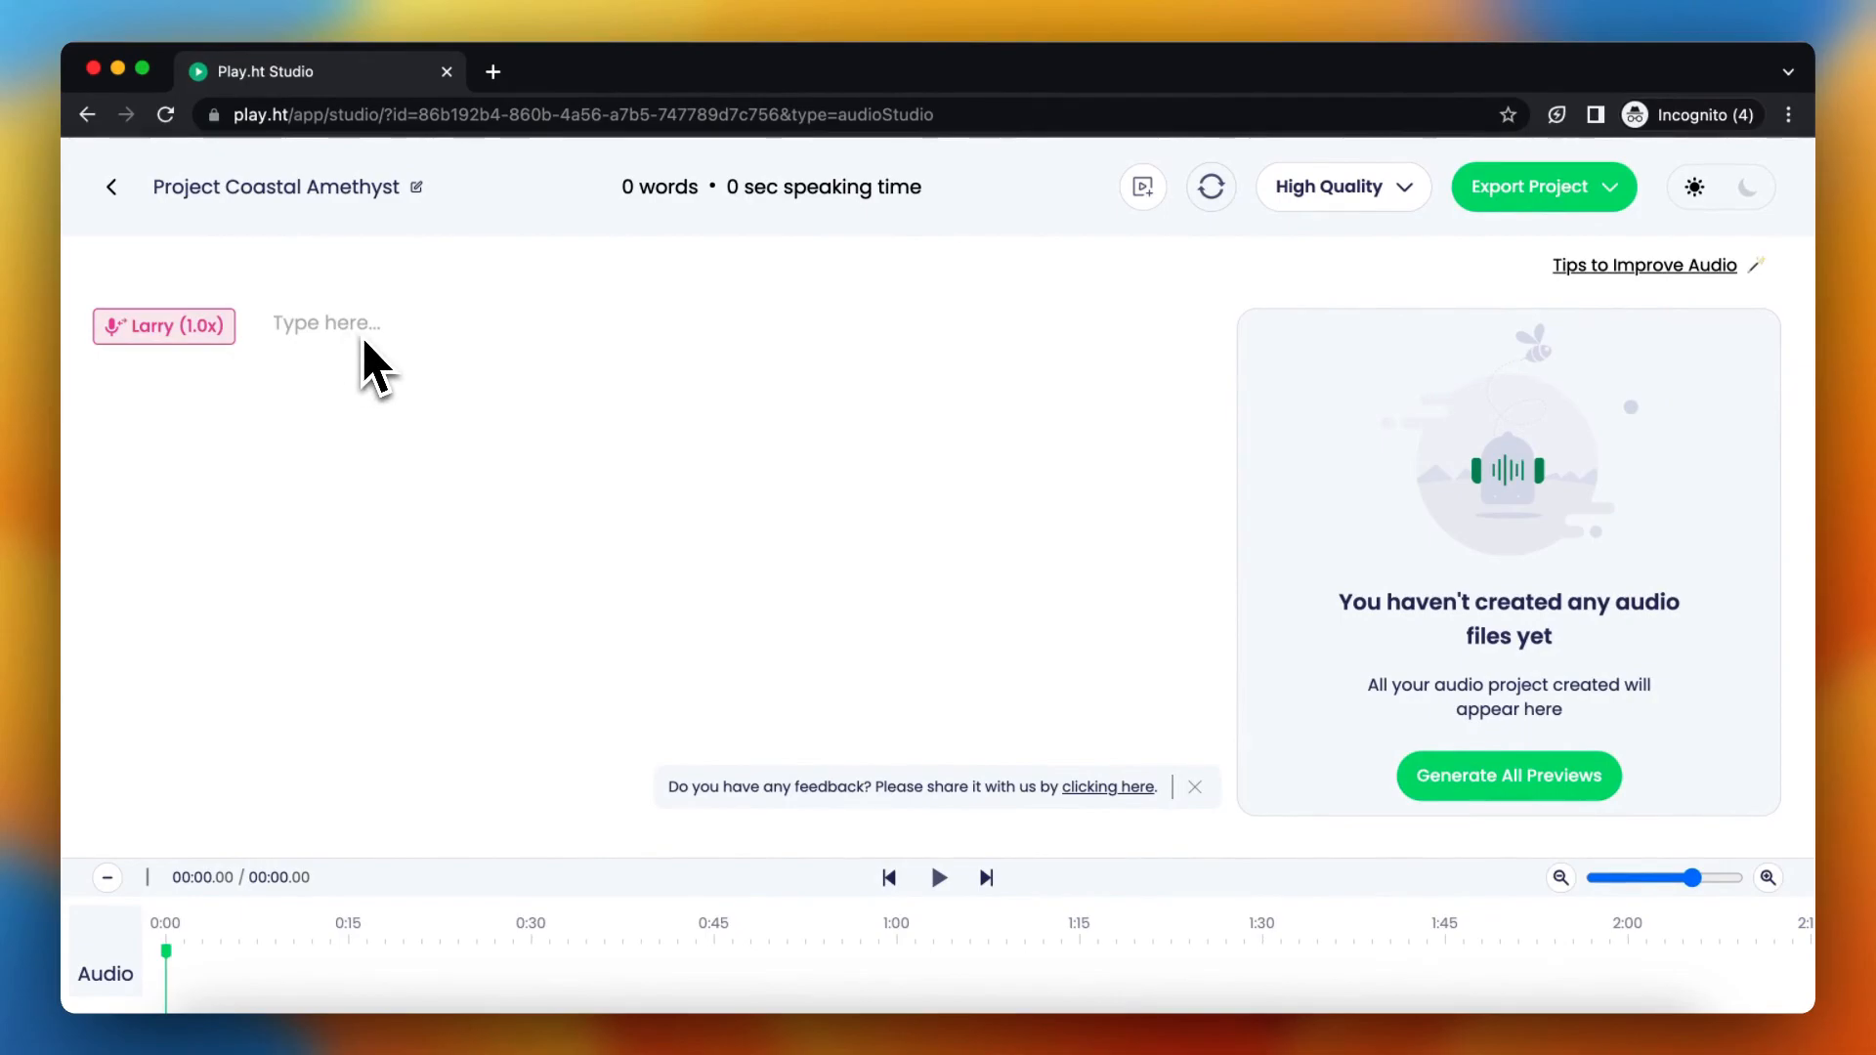
{"action": "type", "text": "If you read this, please subscribe to the channel!"}
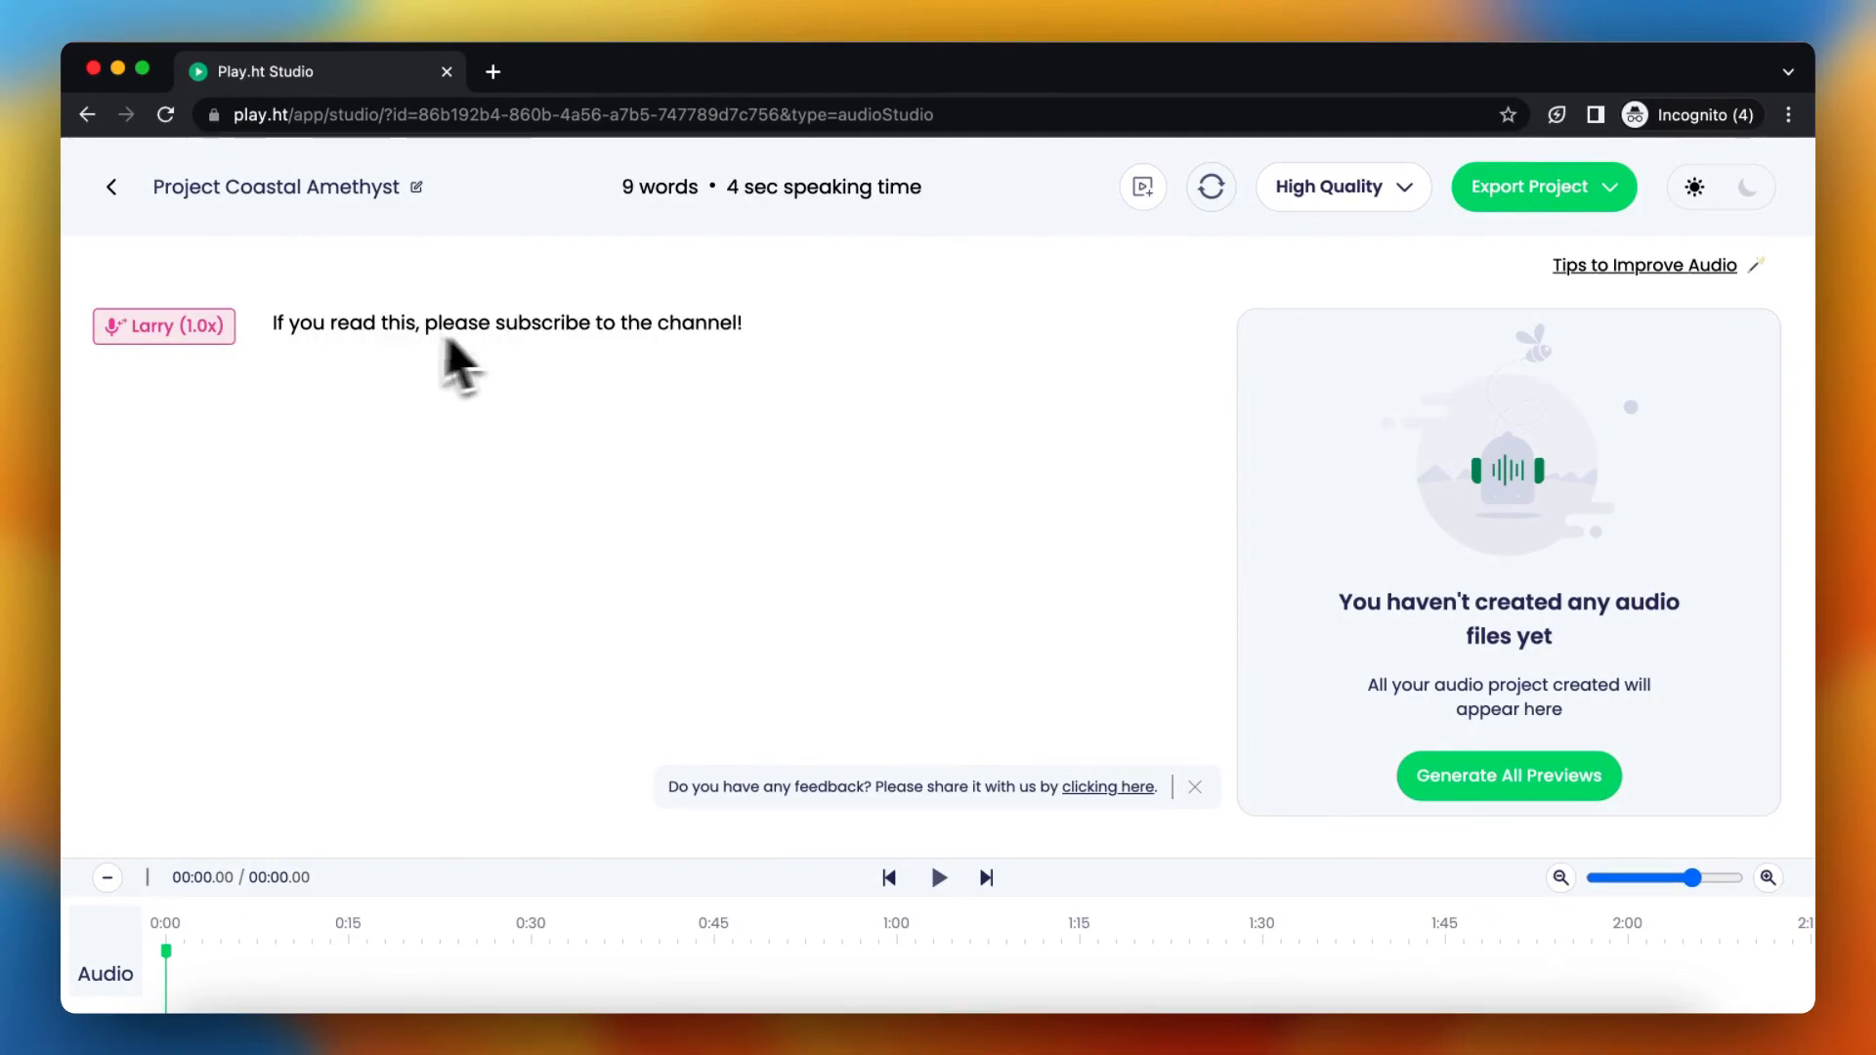
{"action": "left_click", "coordinate": [163, 326]}
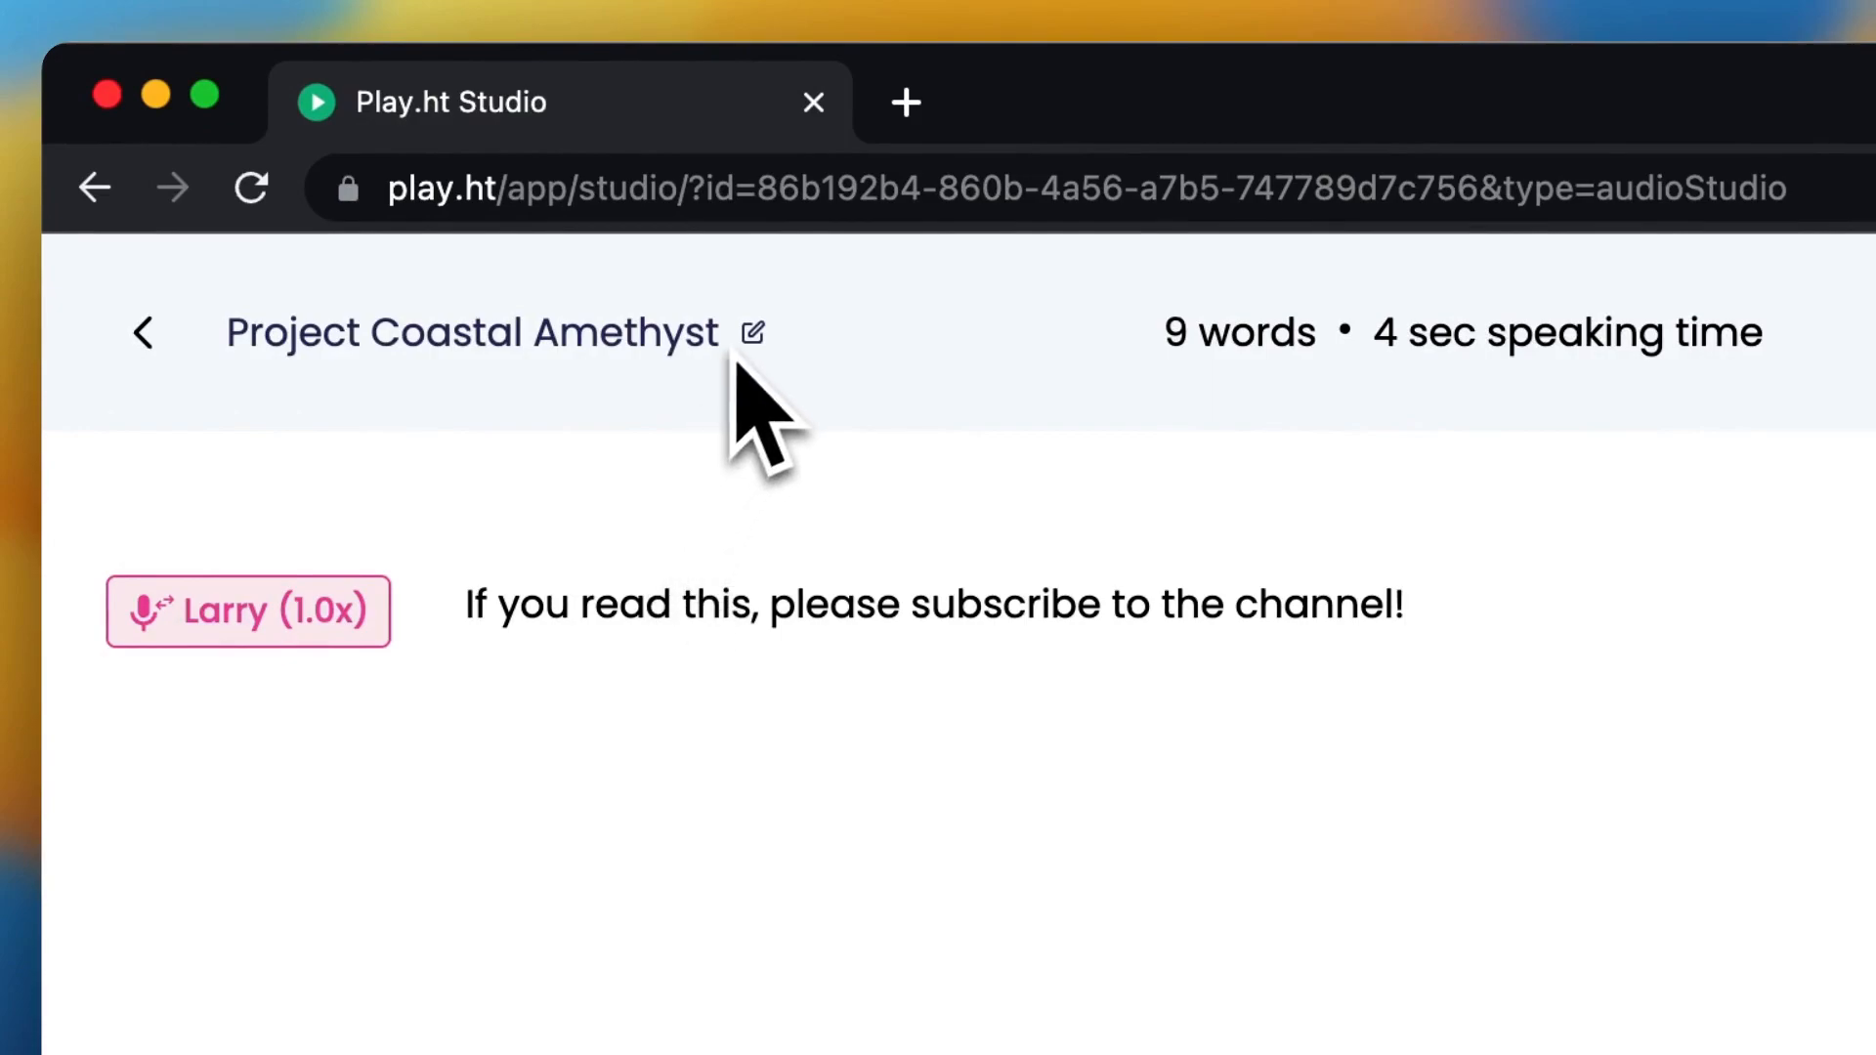
Step: Retitle Project Coastal Amethyst to 'Project Test HTV'
{"action": "left_click", "coordinate": [751, 332]}
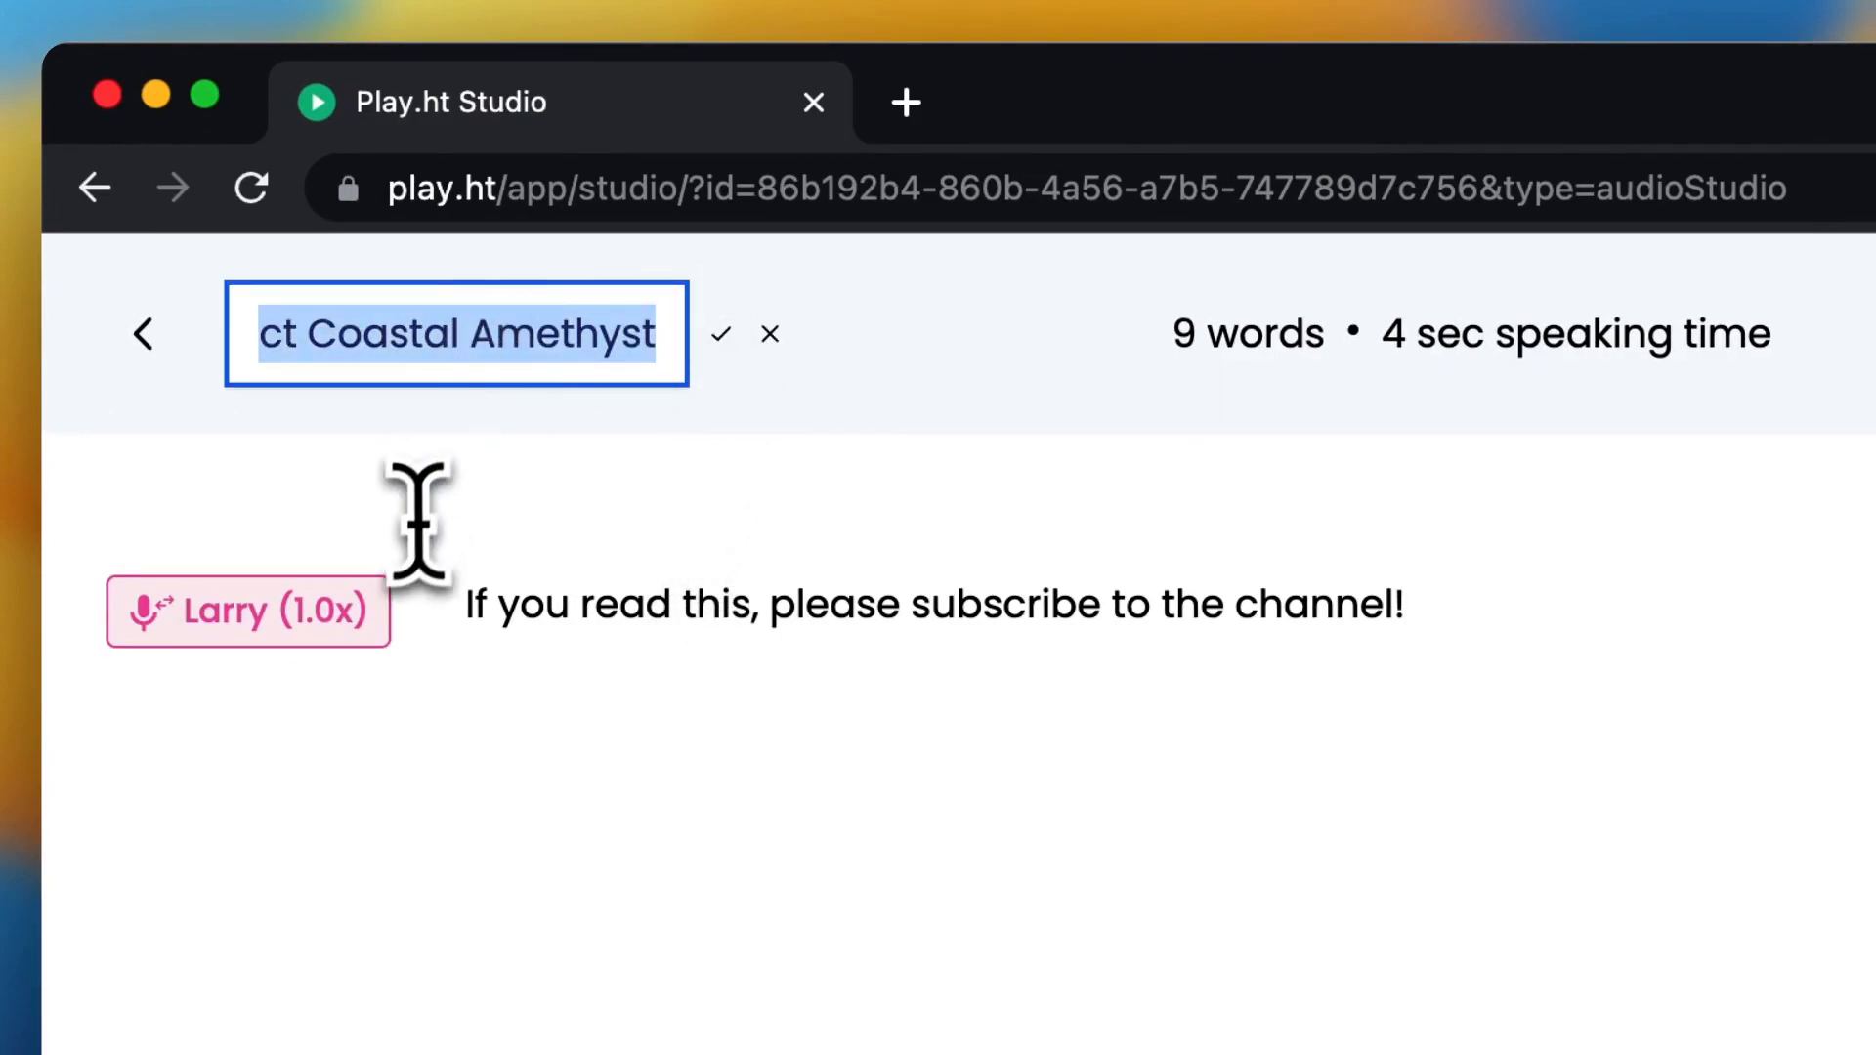
{"action": "type", "text": "Proje"}
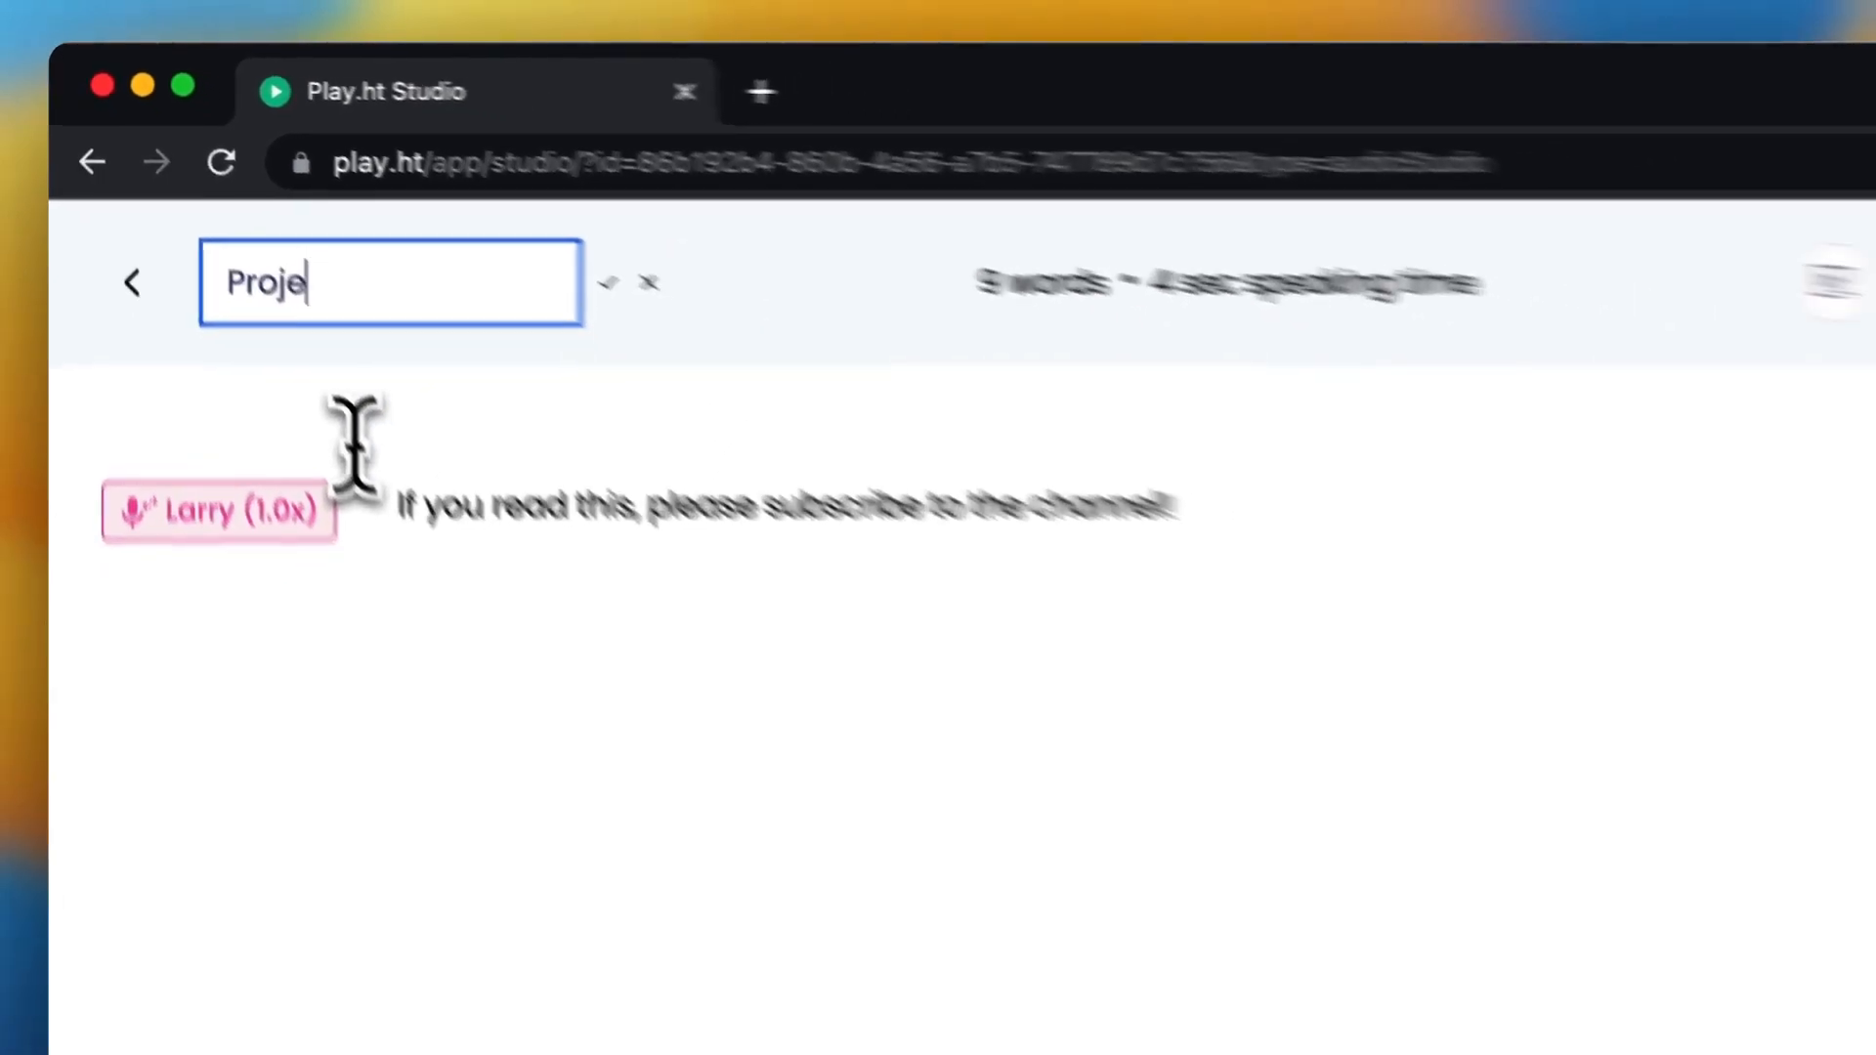
{"action": "type", "text": "Project Test"}
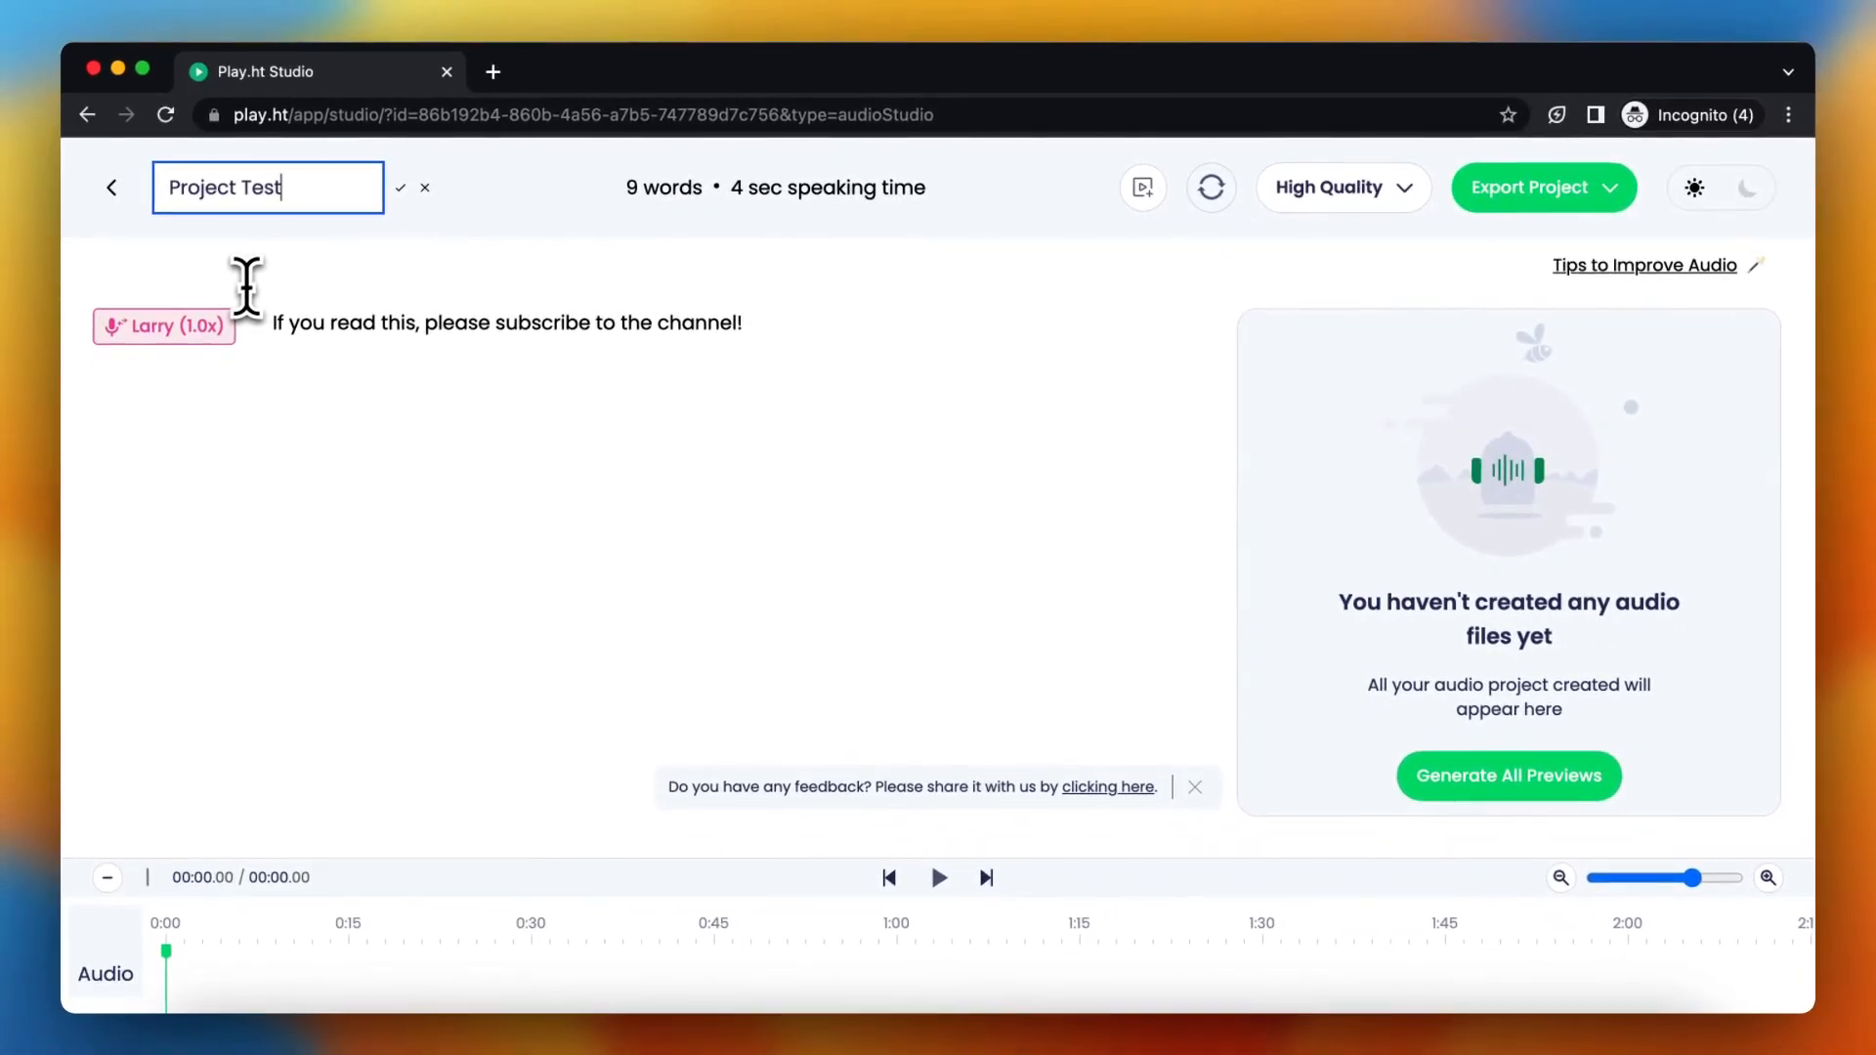
{"action": "type", "text": "HTV"}
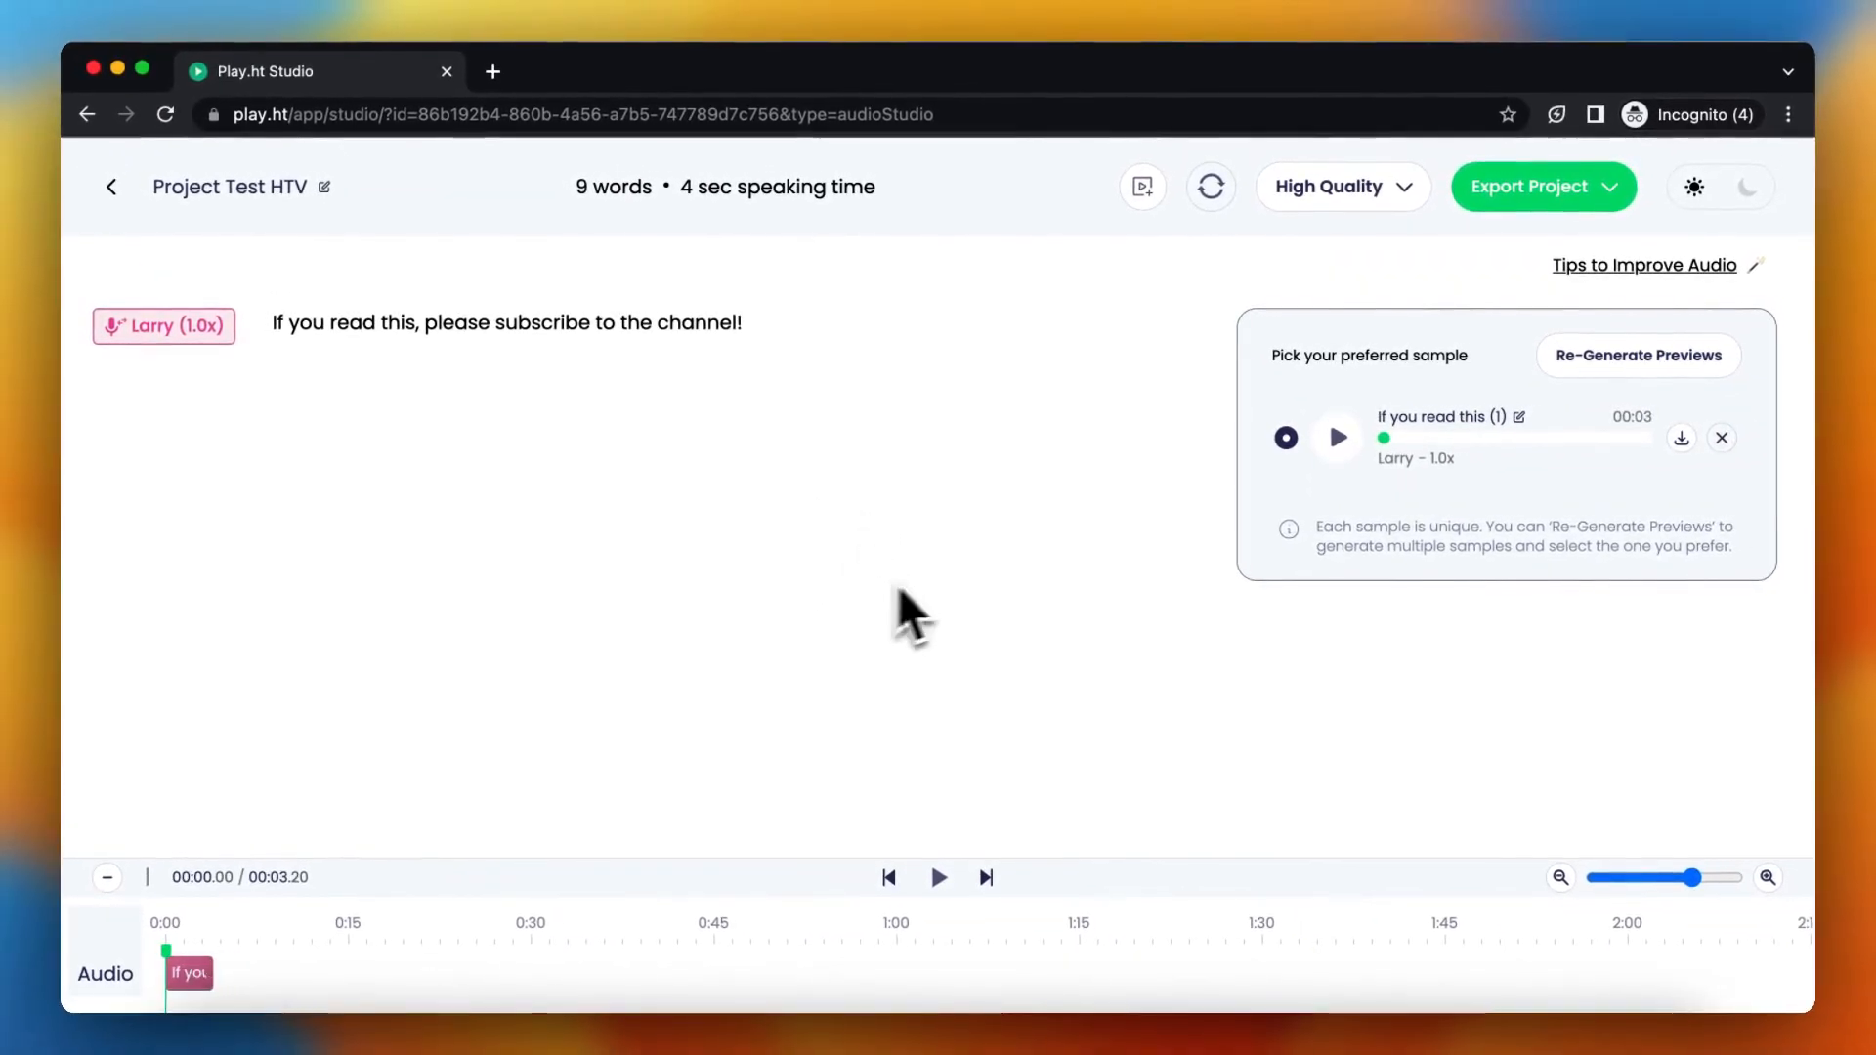
Step: Generate Larry's 3-second preview sample of the line
{"action": "left_click", "coordinate": [1337, 438]}
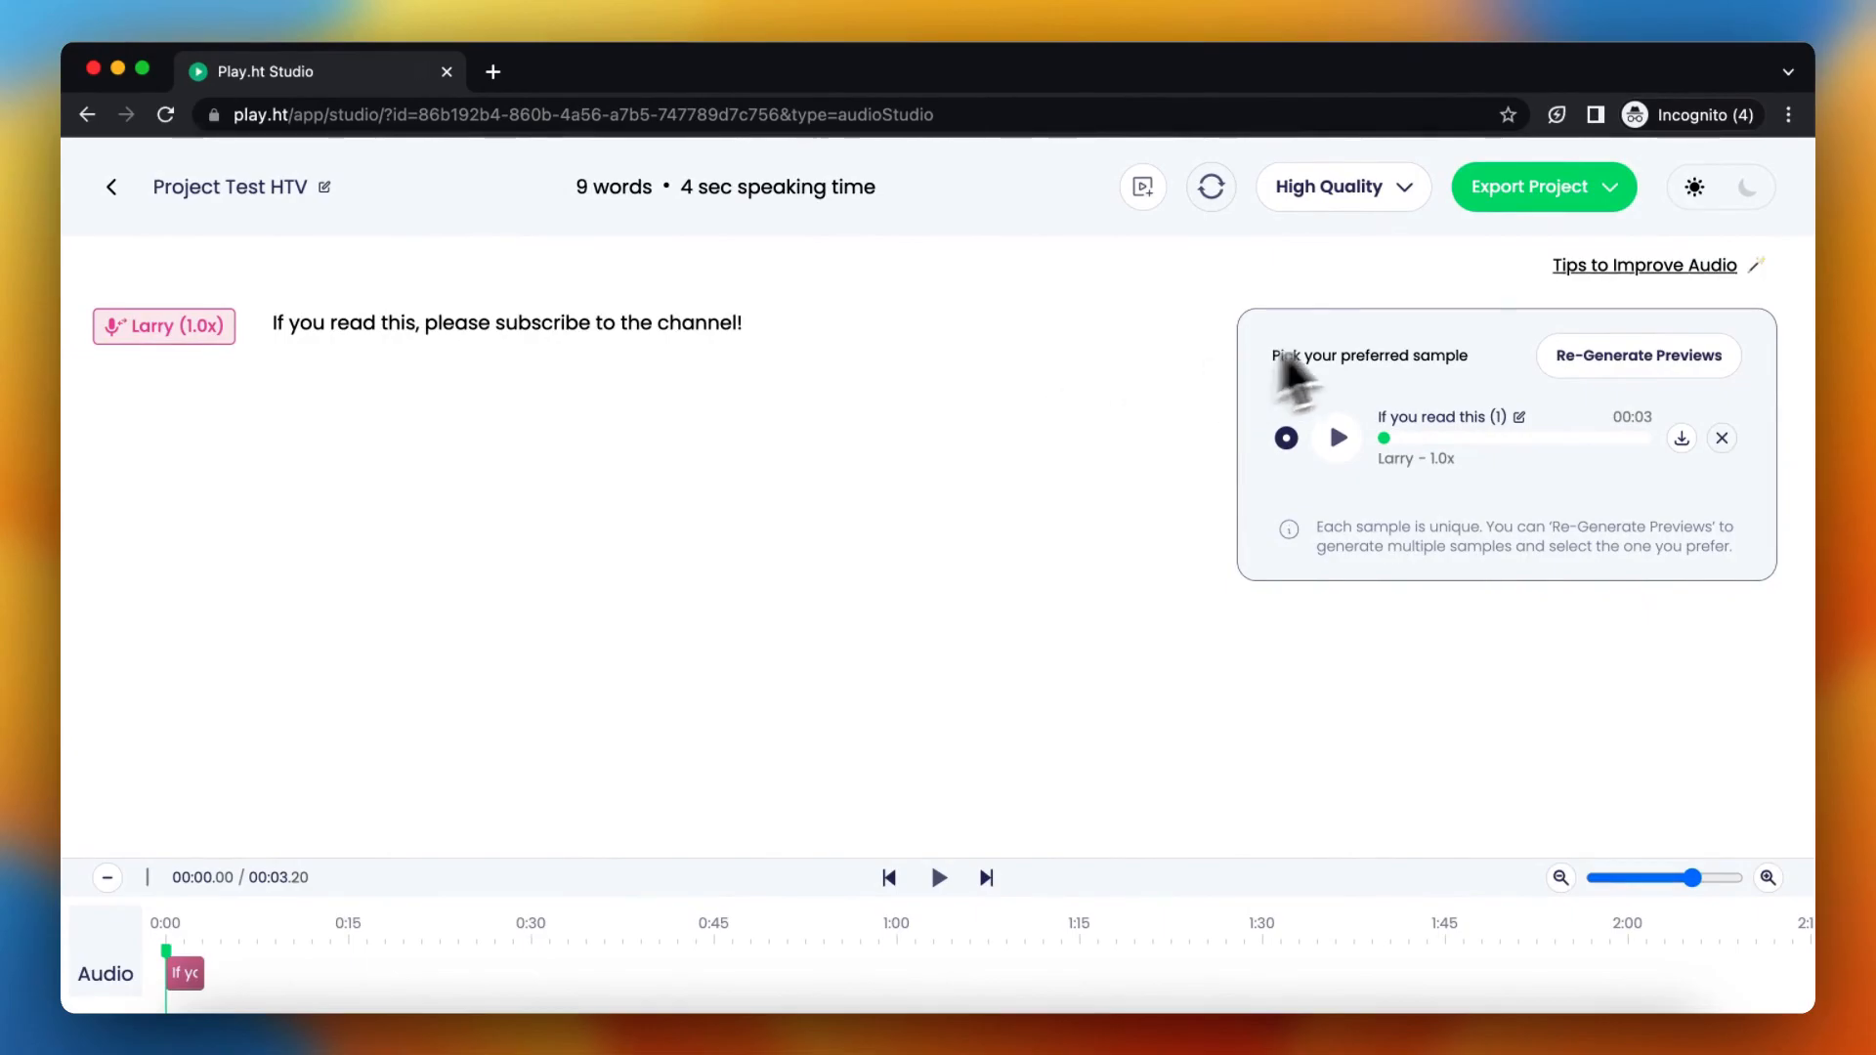
{"action": "mouse_move", "coordinate": [1544, 197]}
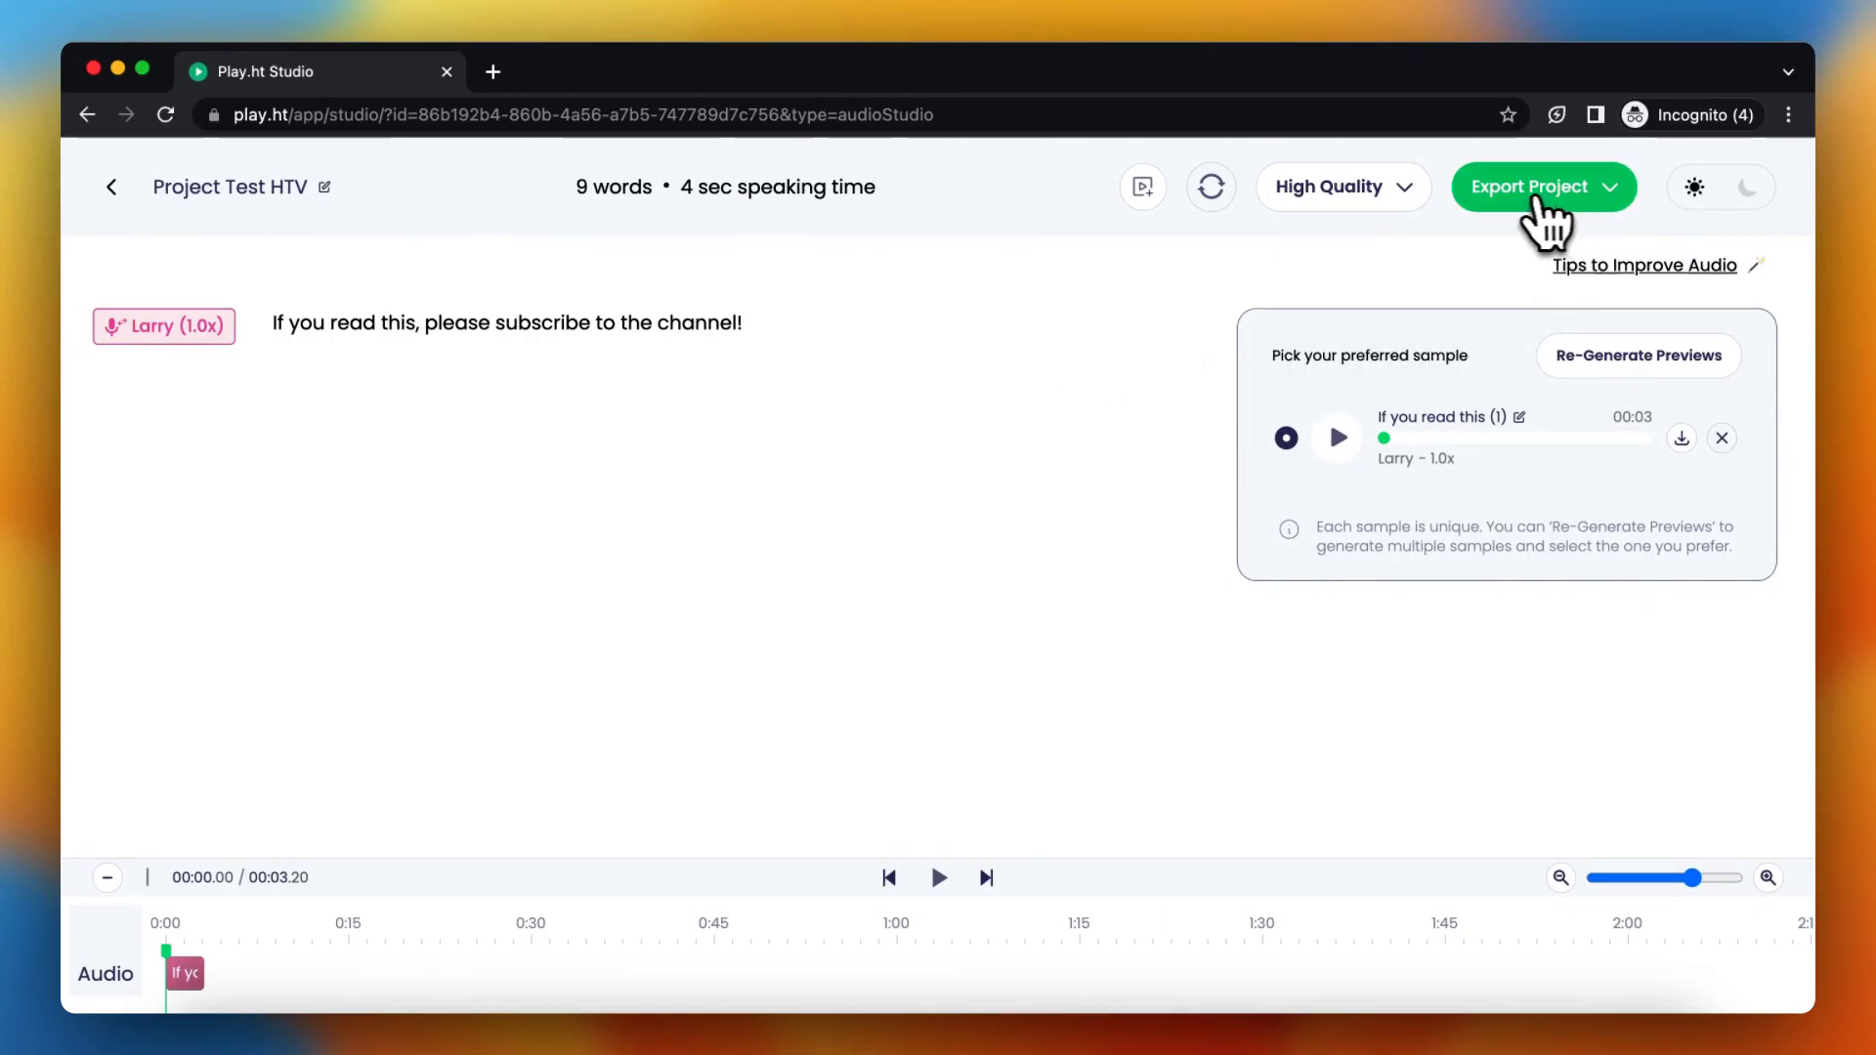
Step: Open the Export Project choices for Project Test HTV
{"action": "left_click", "coordinate": [1529, 187]}
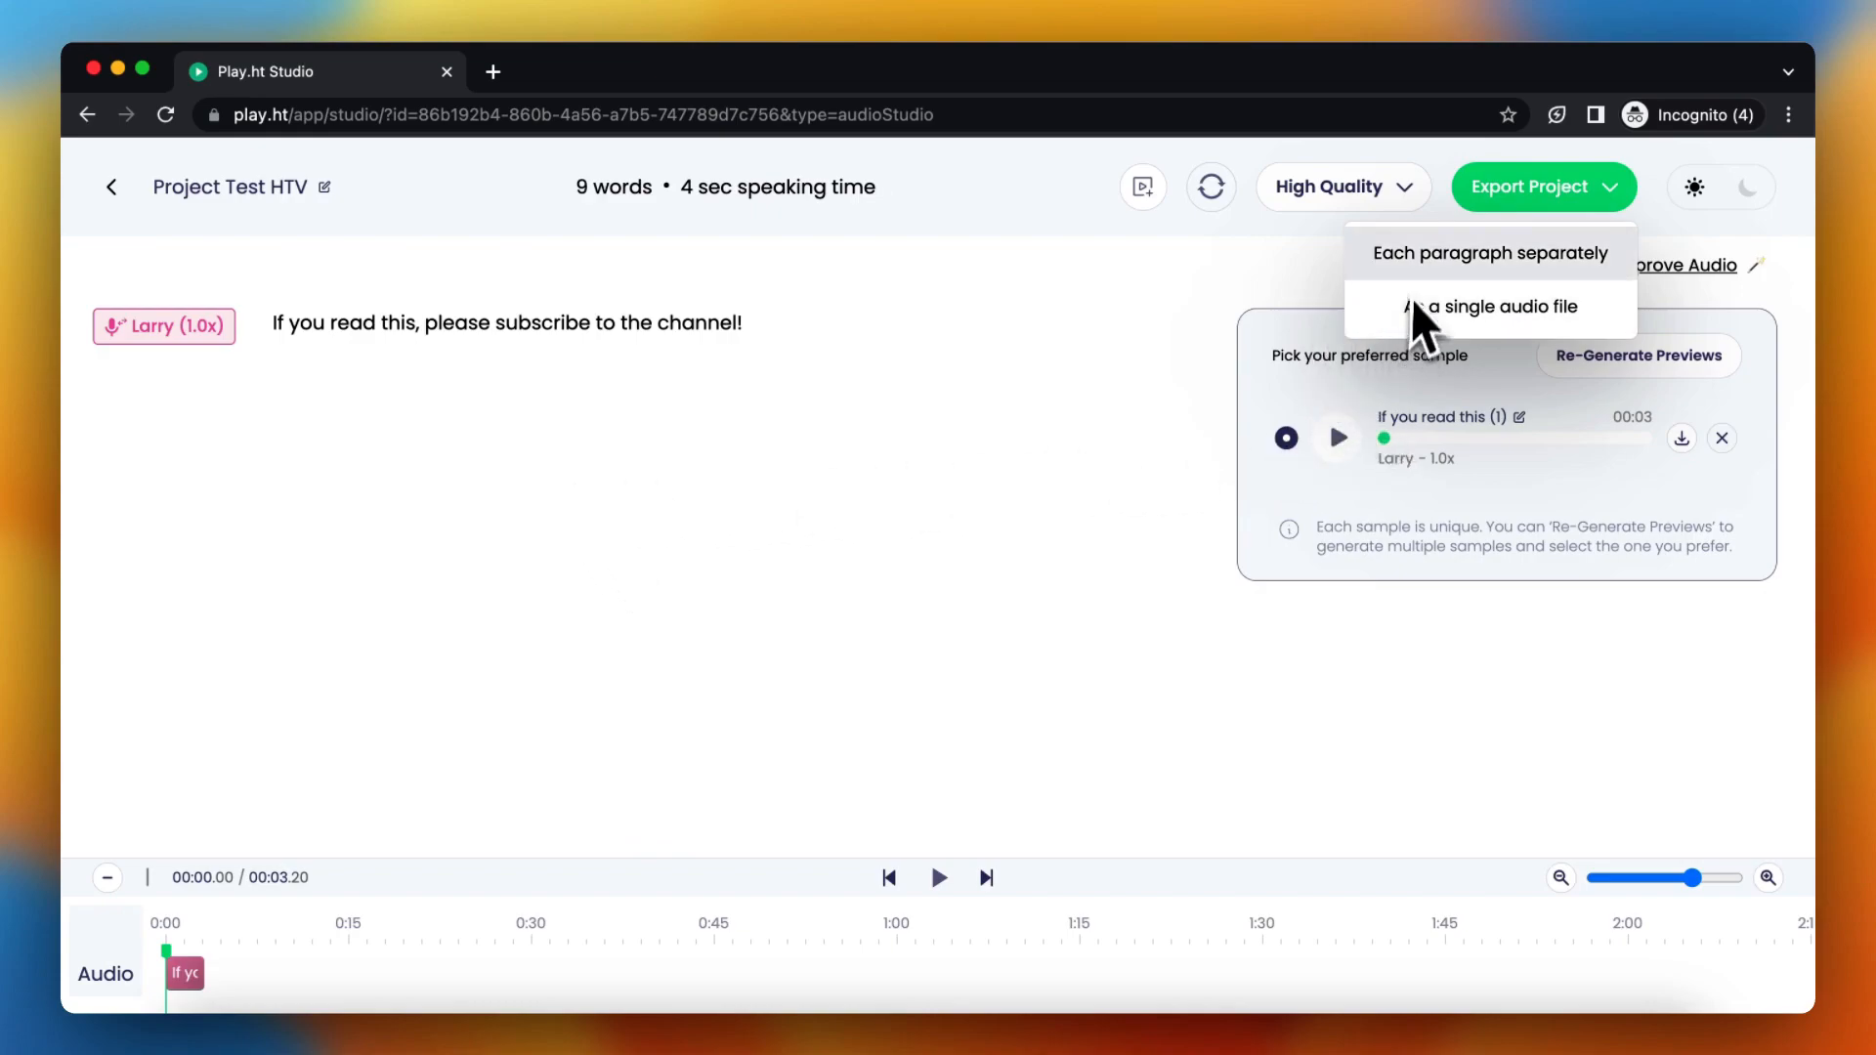
{"action": "mouse_move", "coordinate": [1424, 311]}
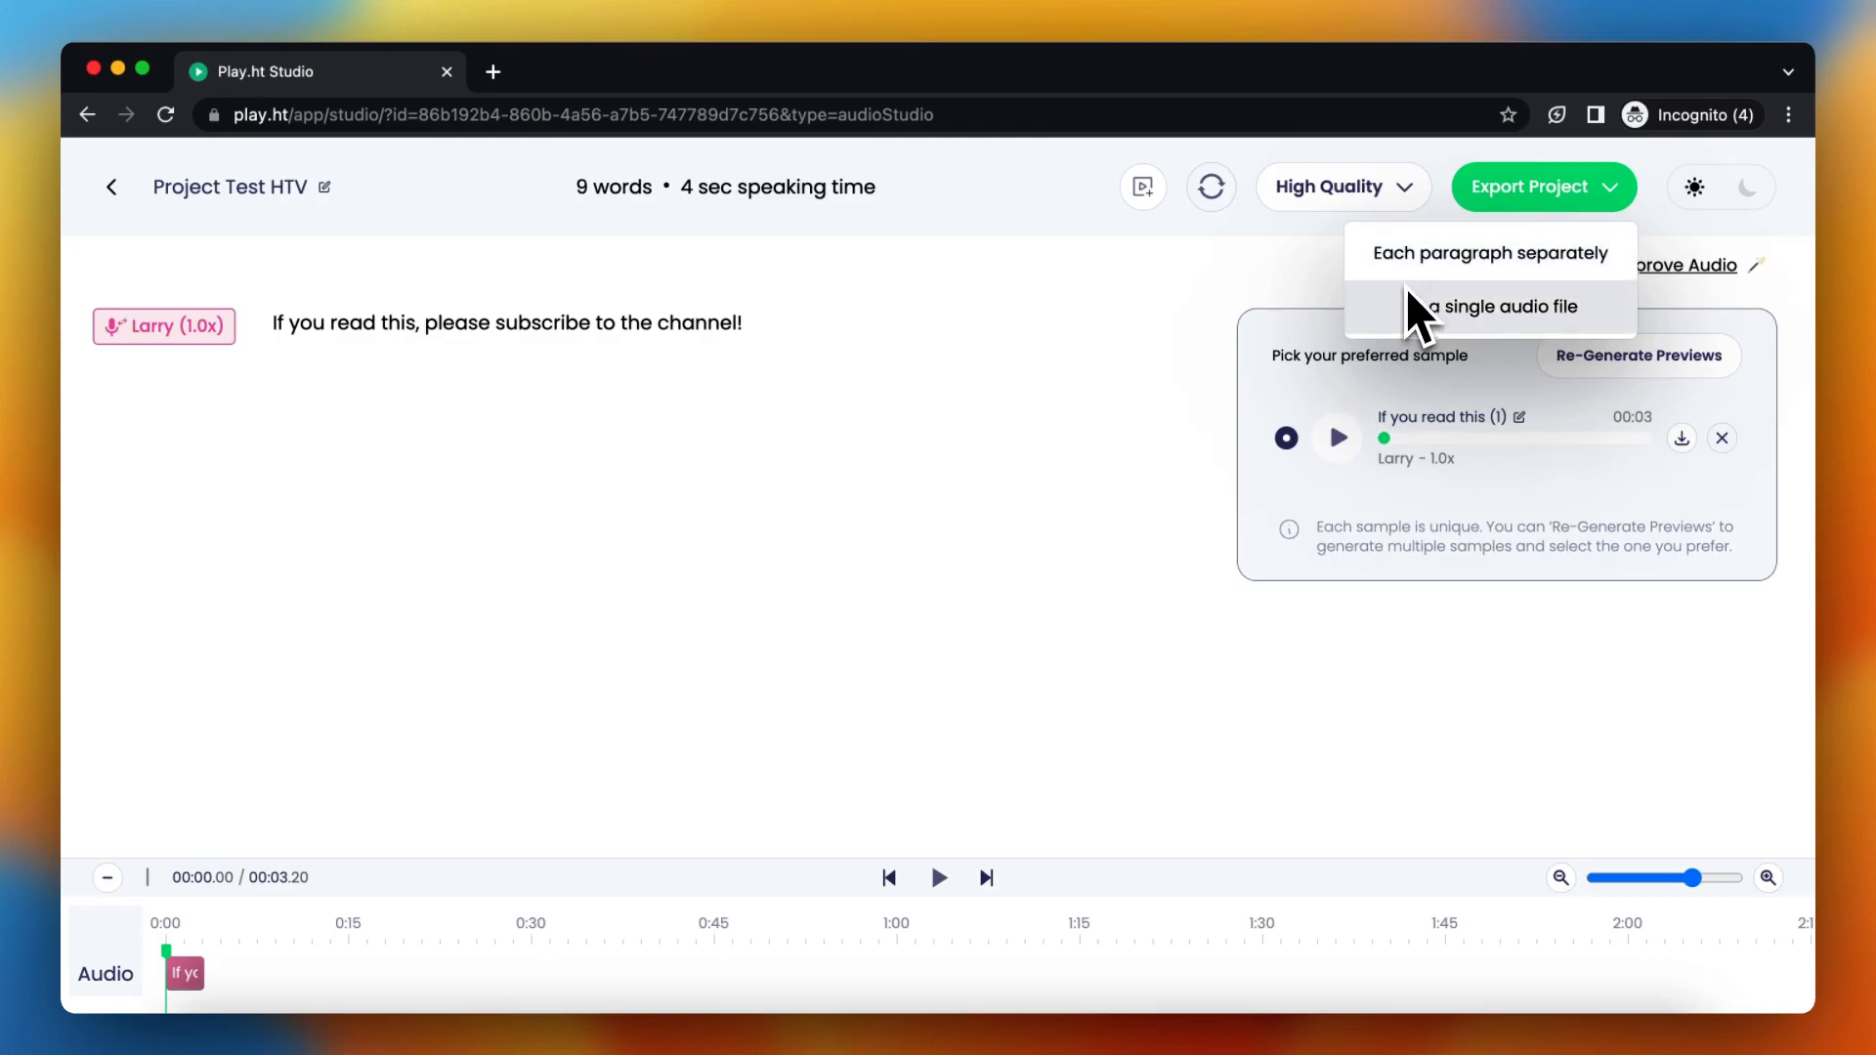
{"action": "mouse_move", "coordinate": [1412, 299]}
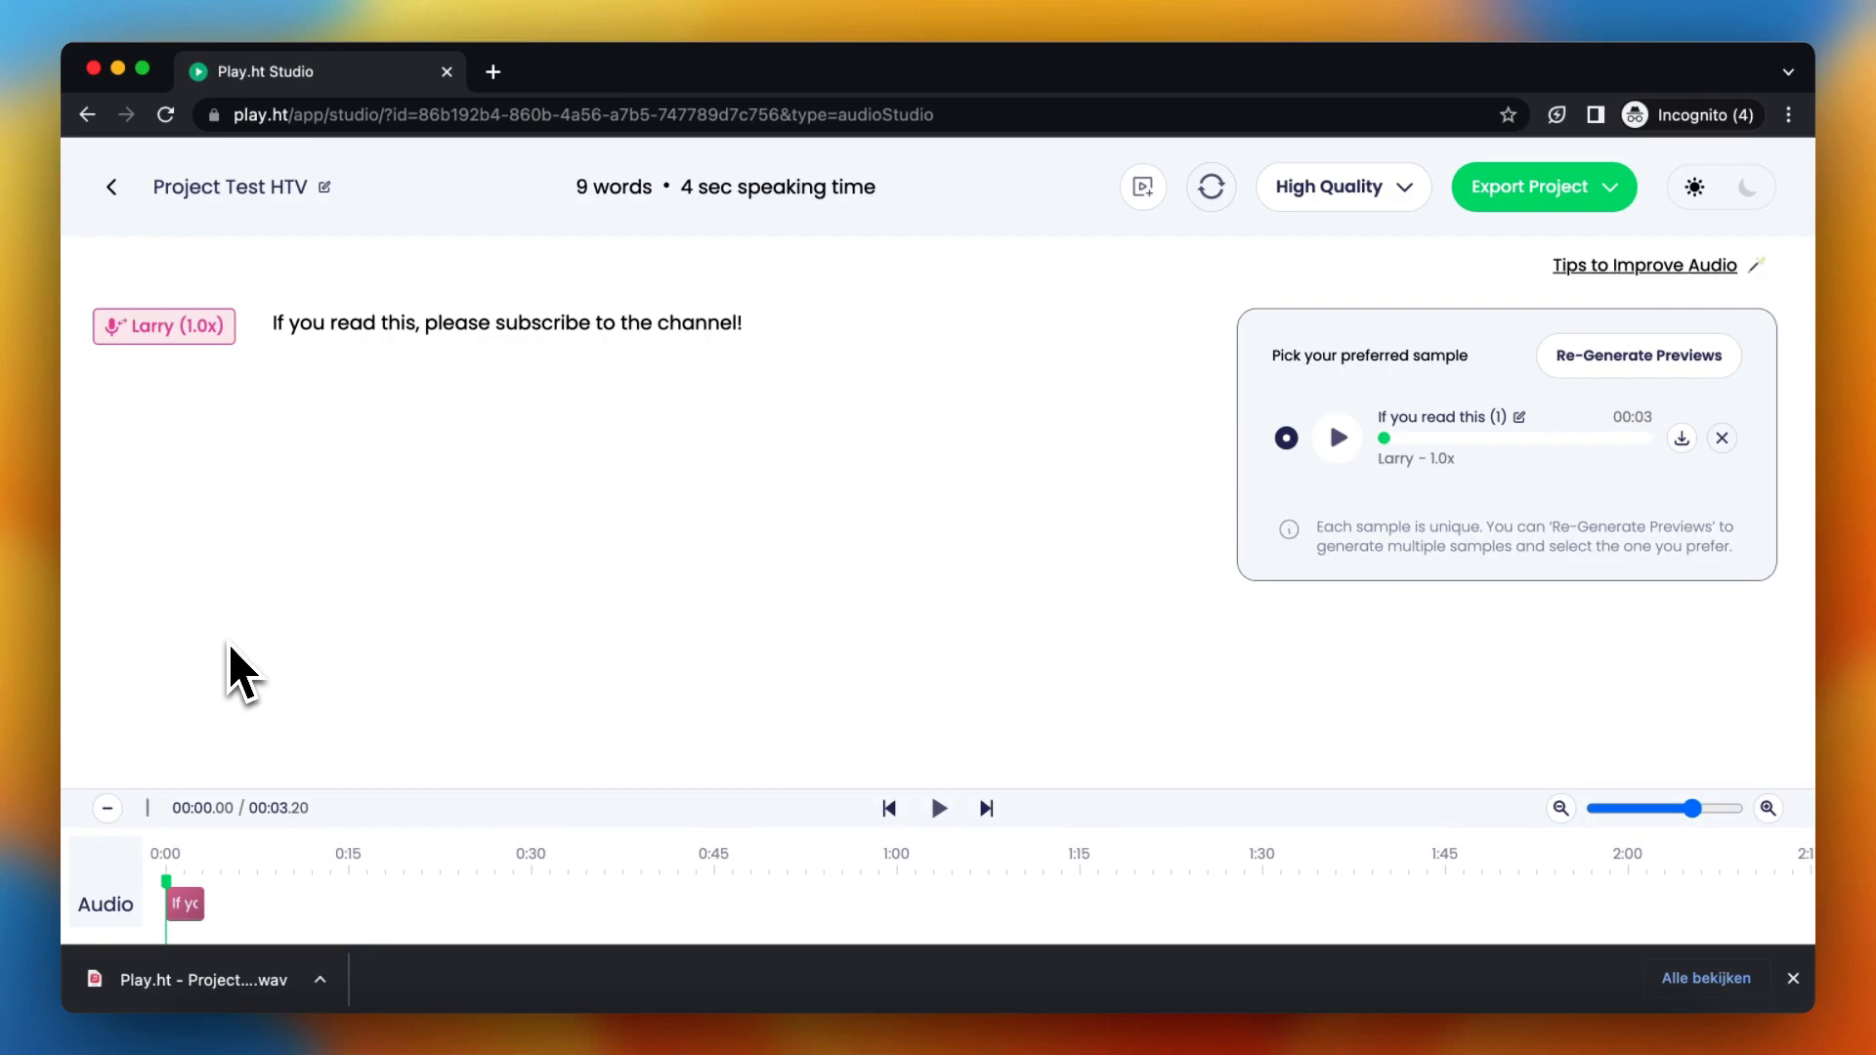
{"action": "mouse_move", "coordinate": [421, 699]}
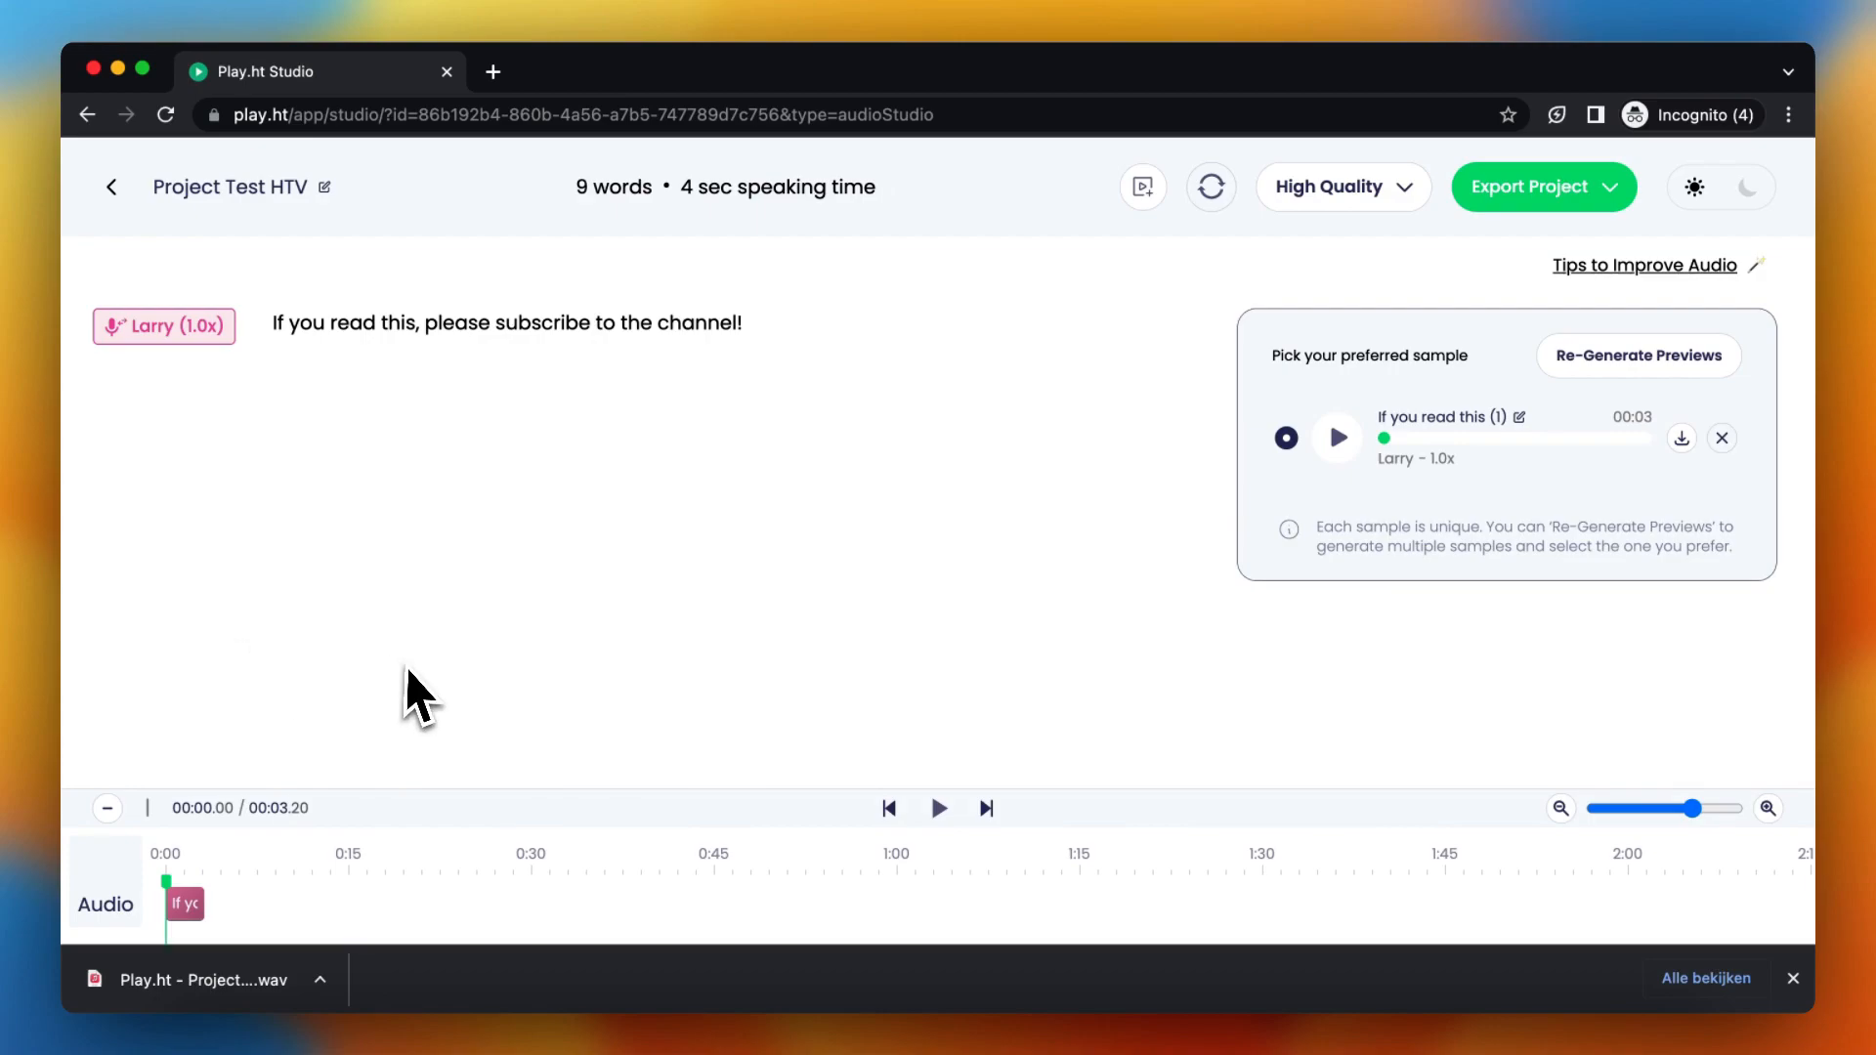